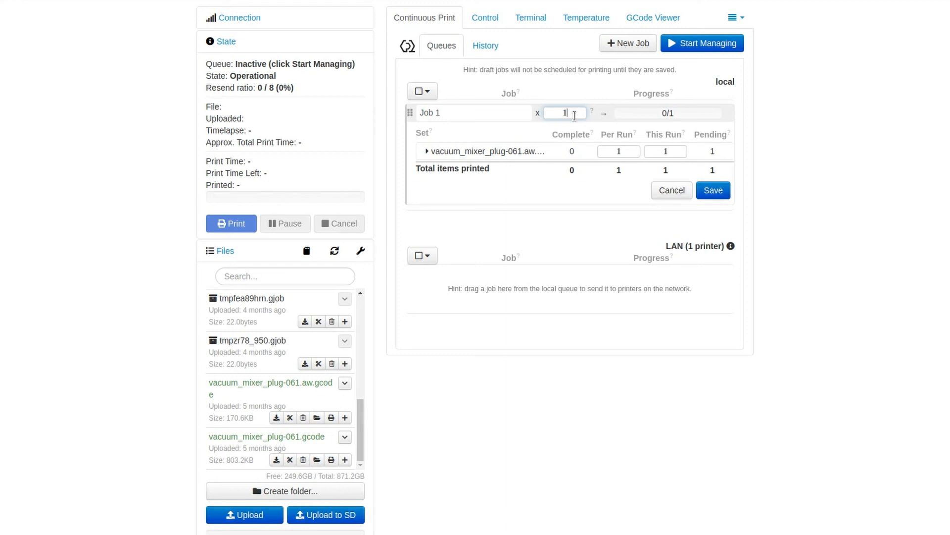
Step: Give Job 1's vacuum_mixer_plug-061 a run count of 2, making its target 0/2
text(2)
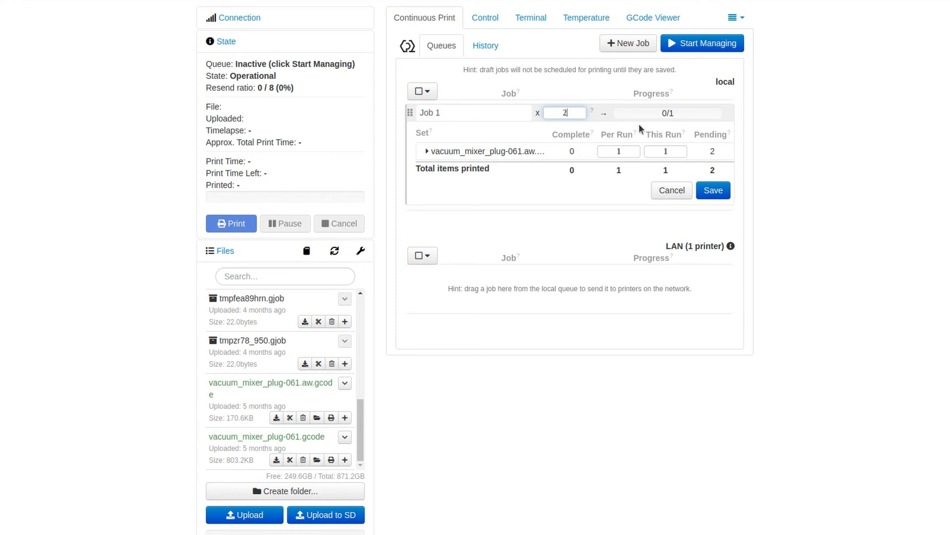
mouse_move(949, 115)
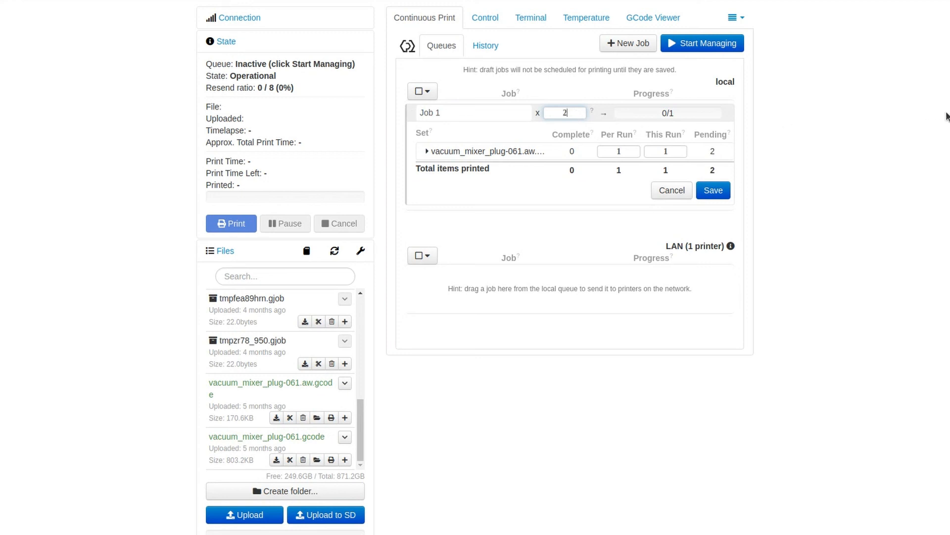
click(618, 151)
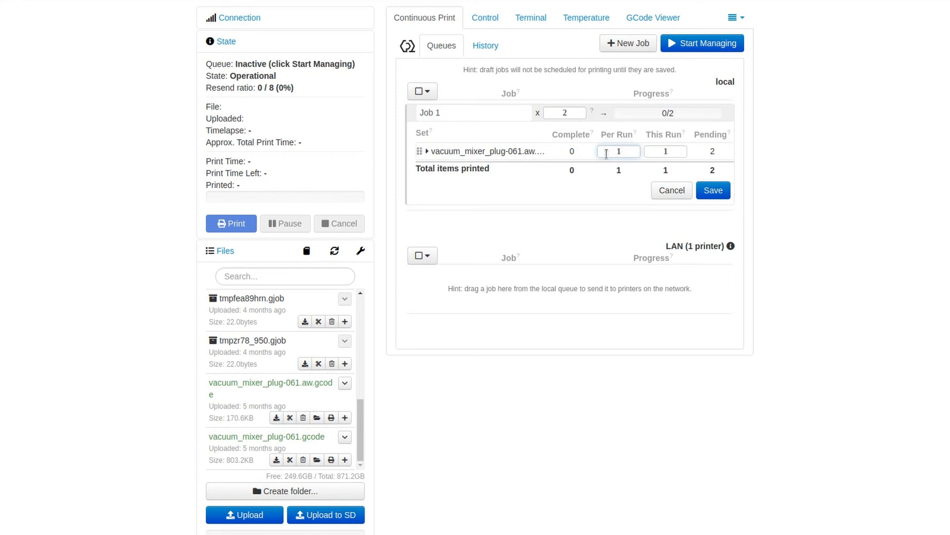
click(618, 150)
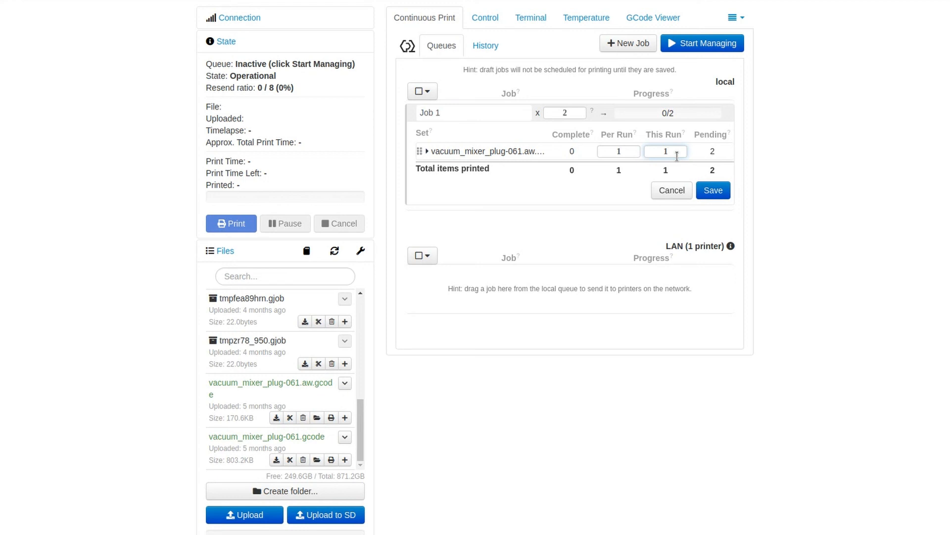
click(665, 150)
text(2)
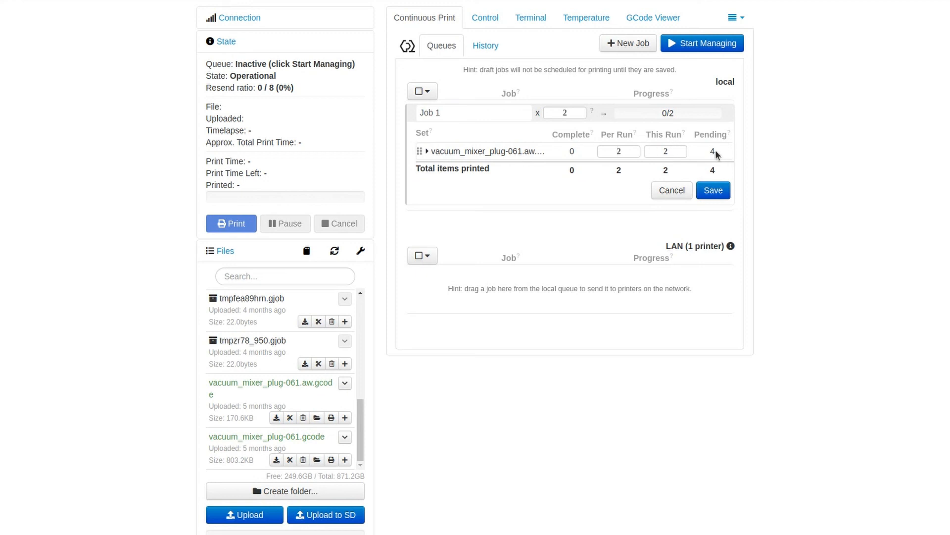
double_click(712, 150)
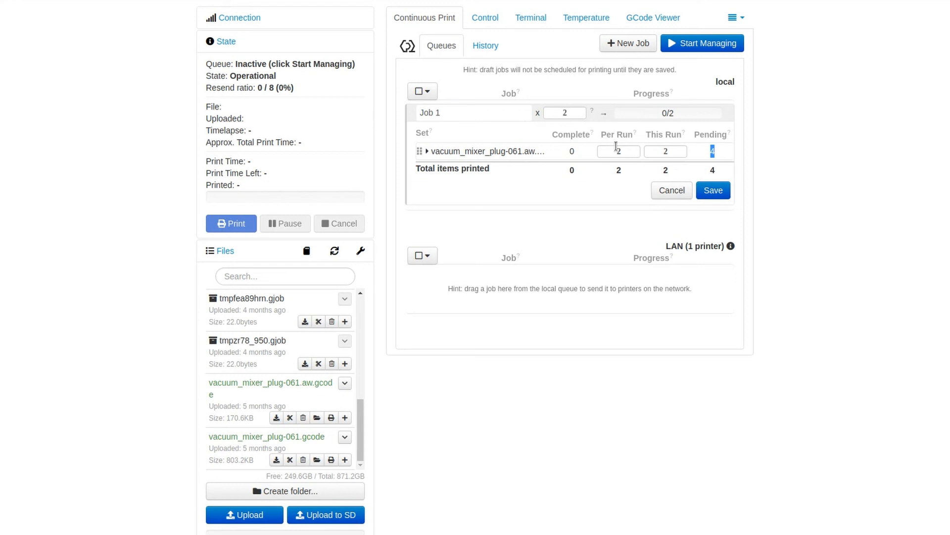
click(563, 113)
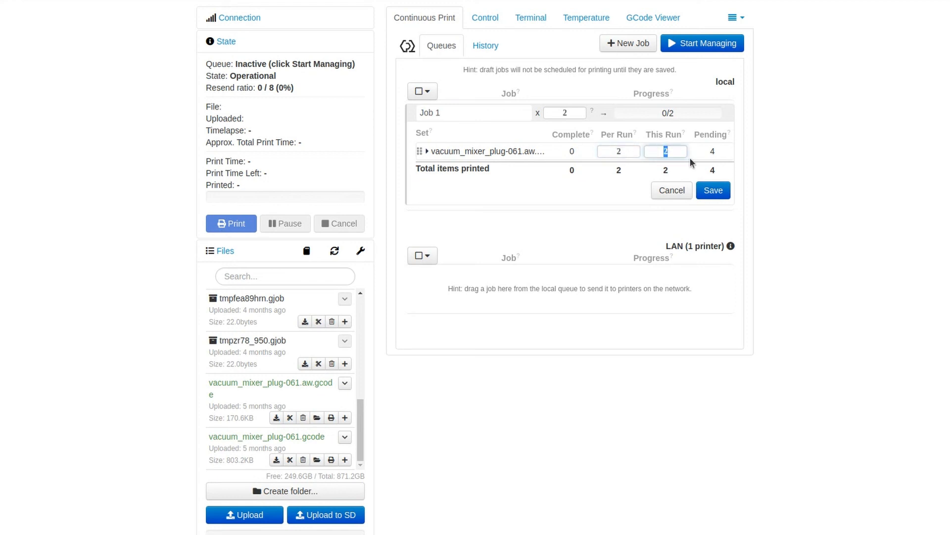
text(5)
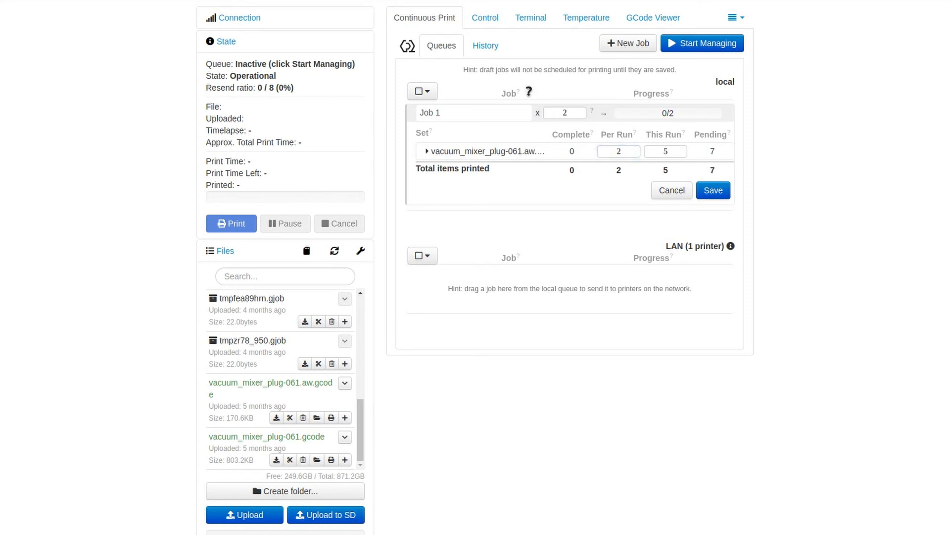
click(565, 113)
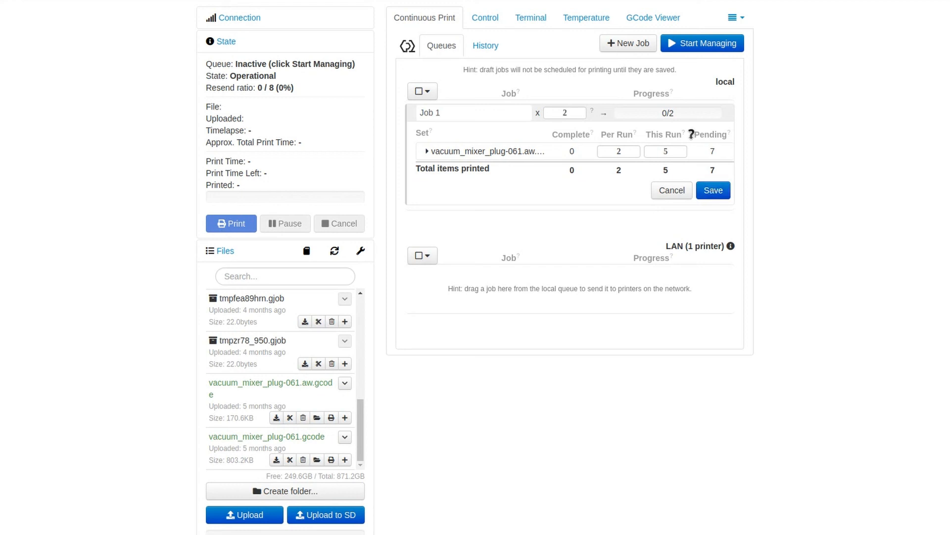
click(665, 150)
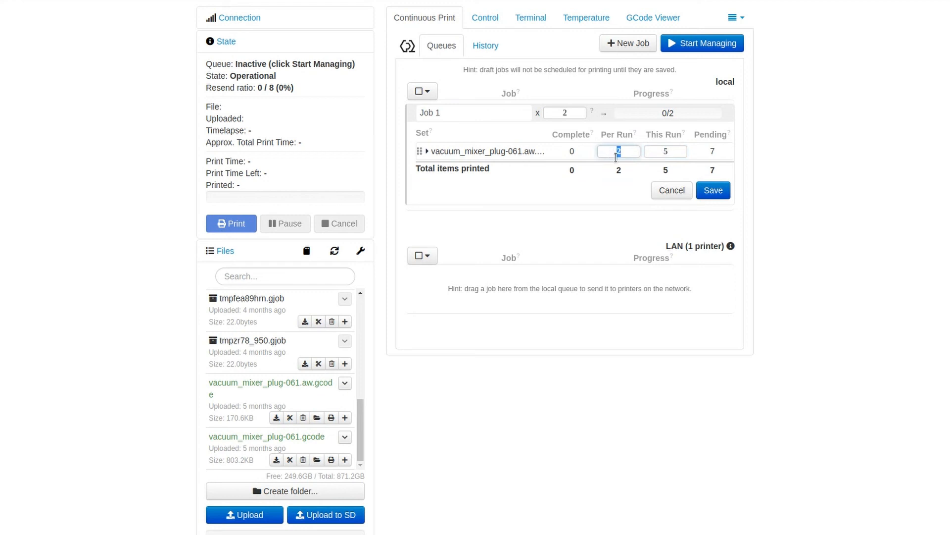
text(1)
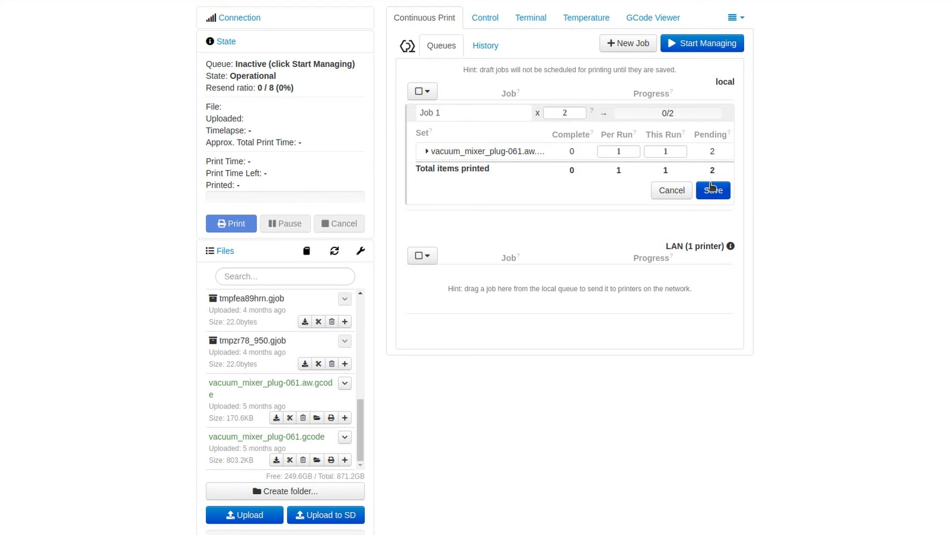
Step: Save Job 1 and drag it from the local queue into the LAN (1 printer) queue
click(713, 190)
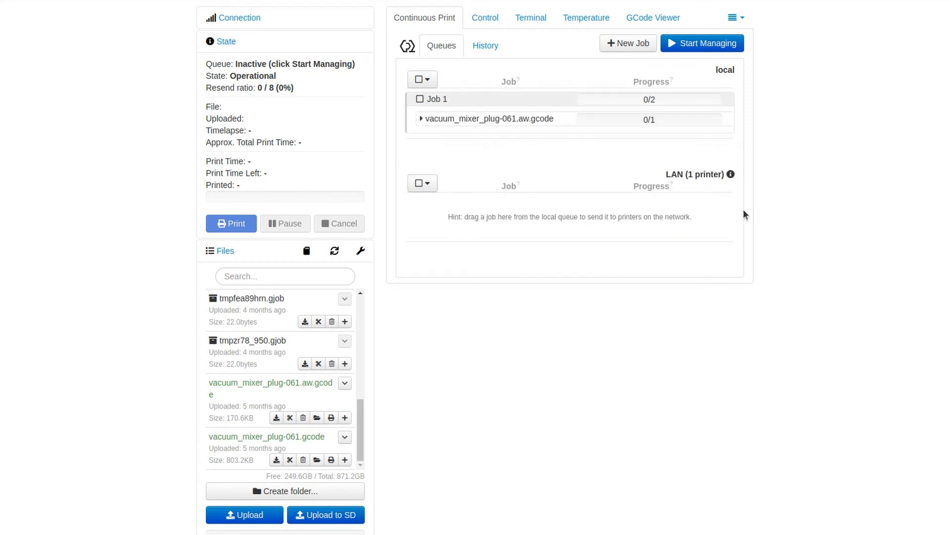
mouse_move(620, 131)
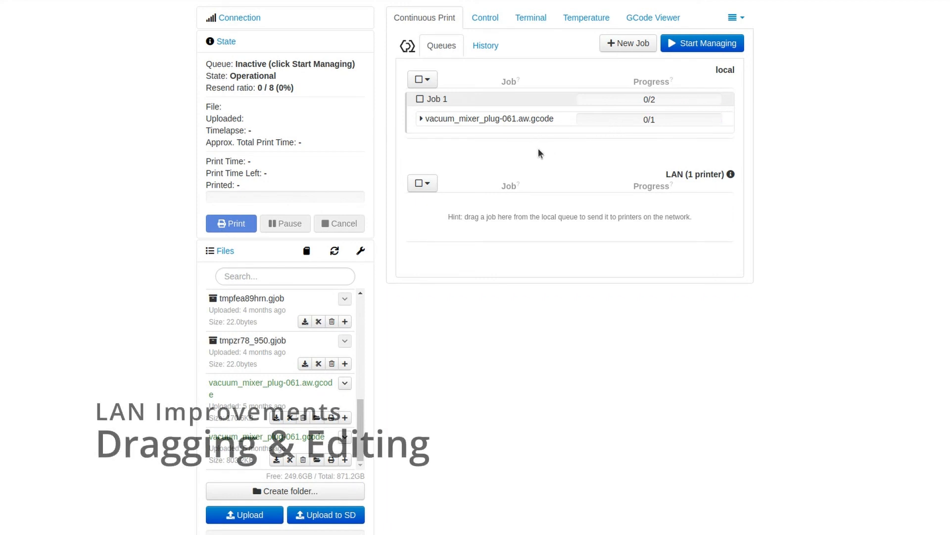
mouse_move(455, 162)
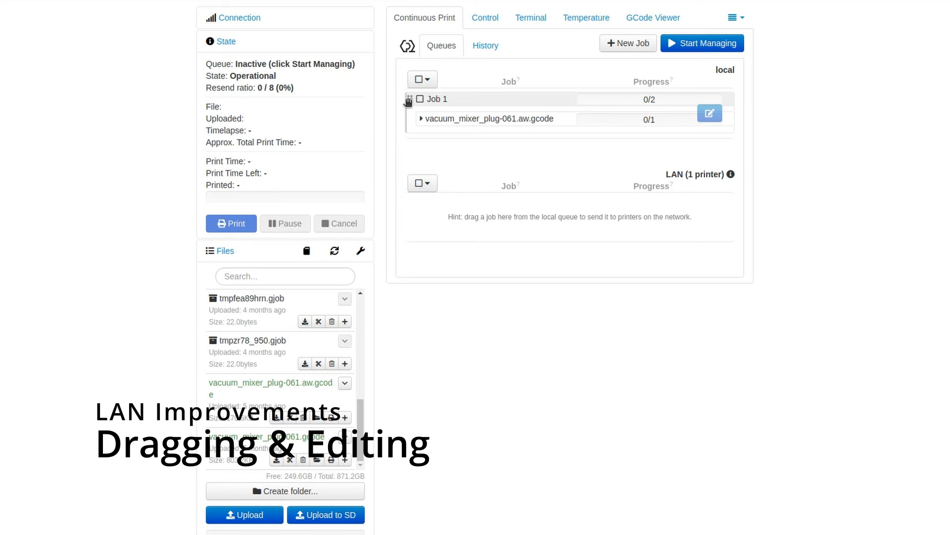
drag(409, 100, 460, 256)
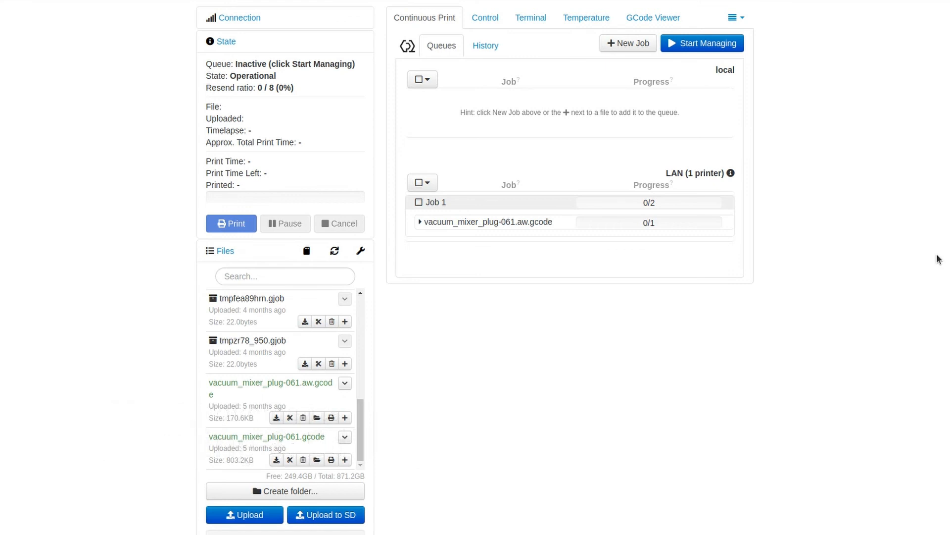
mouse_move(466, 82)
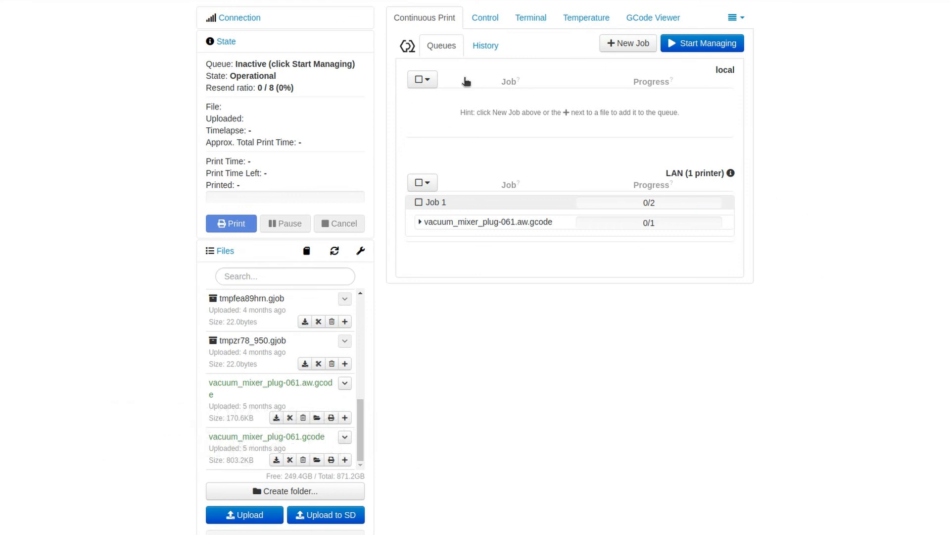
mouse_move(709, 221)
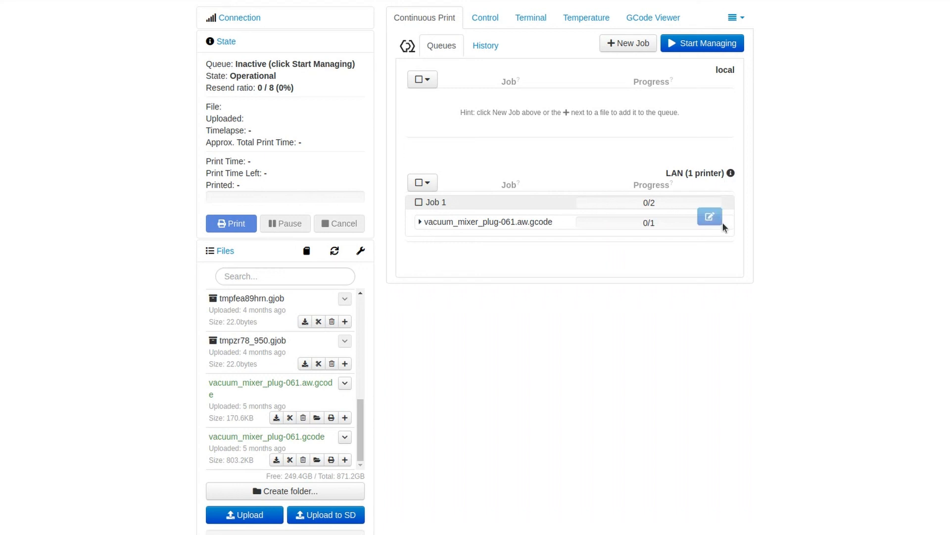
mouse_move(399, 258)
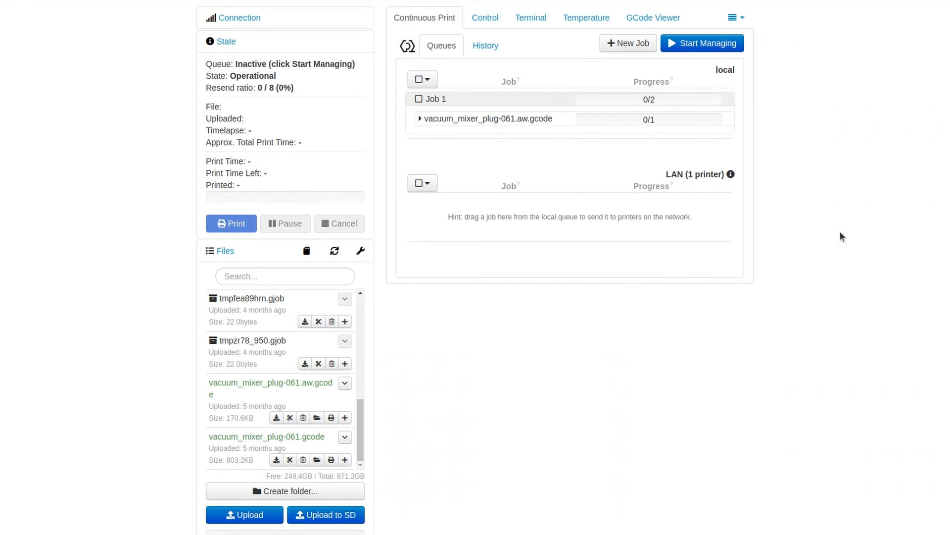
mouse_move(607, 92)
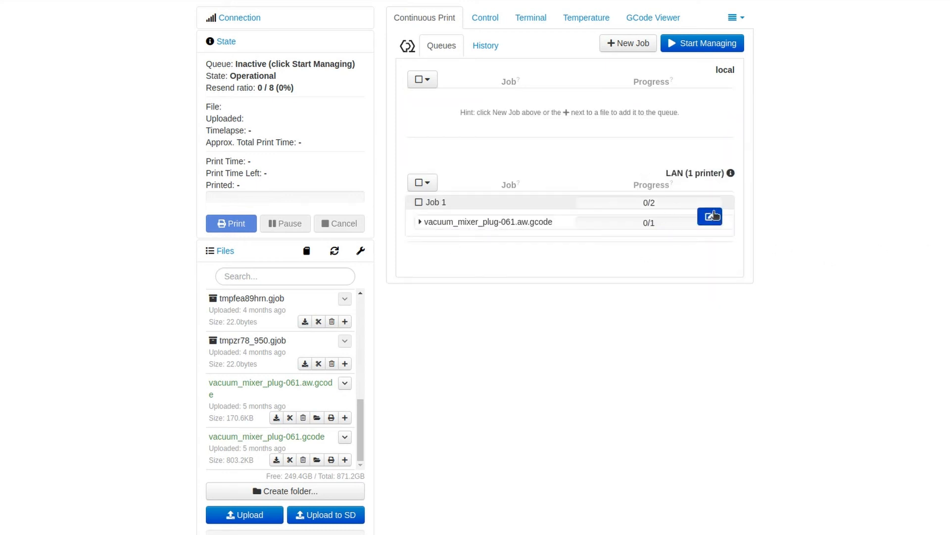
Step: Reopen Job 1's editor in the LAN queue and cancel out without changes
click(709, 216)
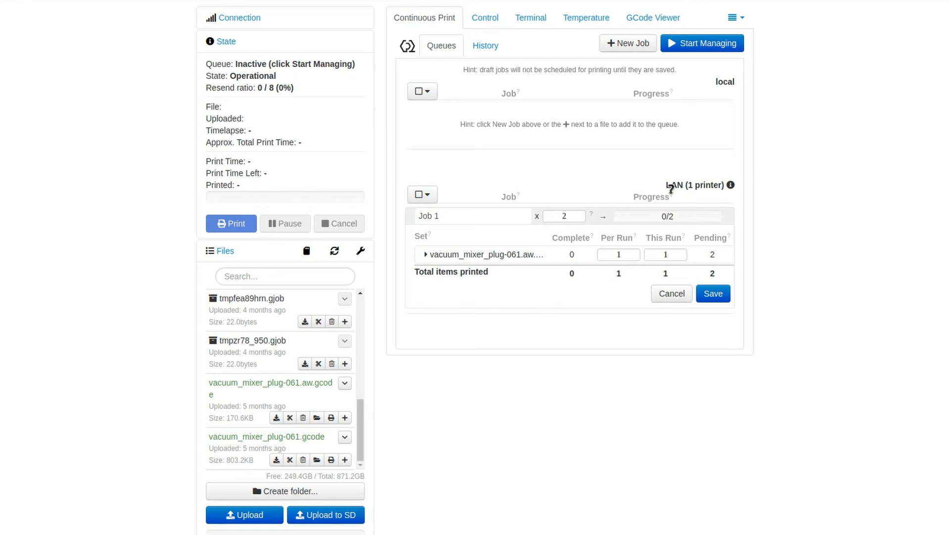
mouse_move(611, 295)
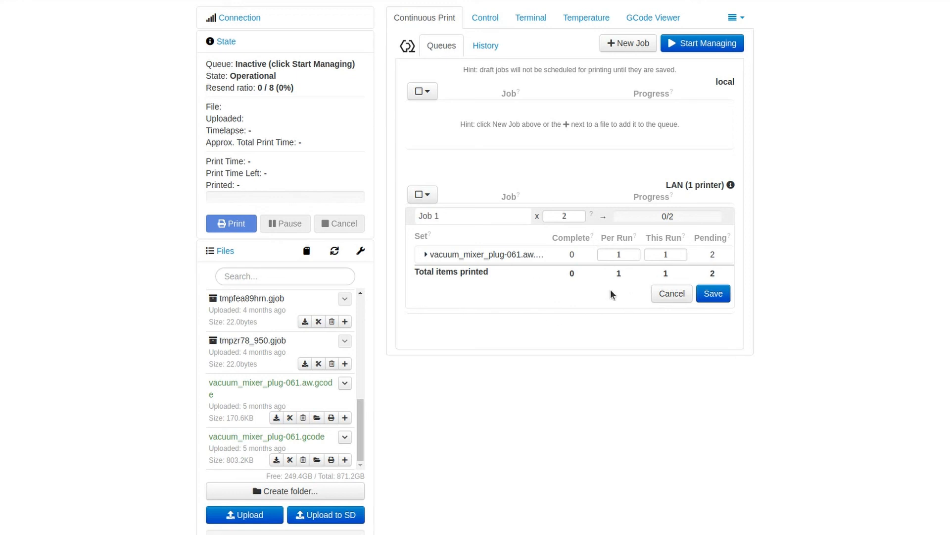
click(712, 293)
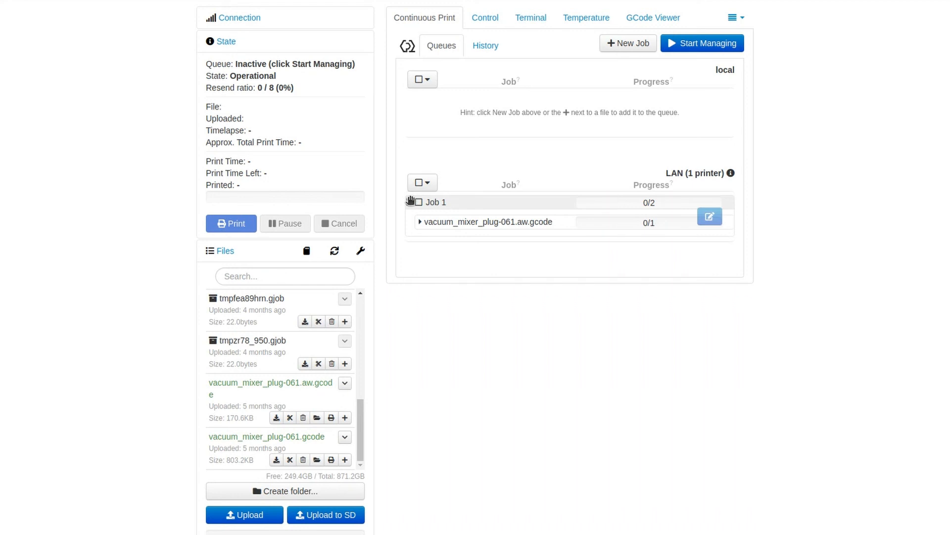
mouse_move(409, 201)
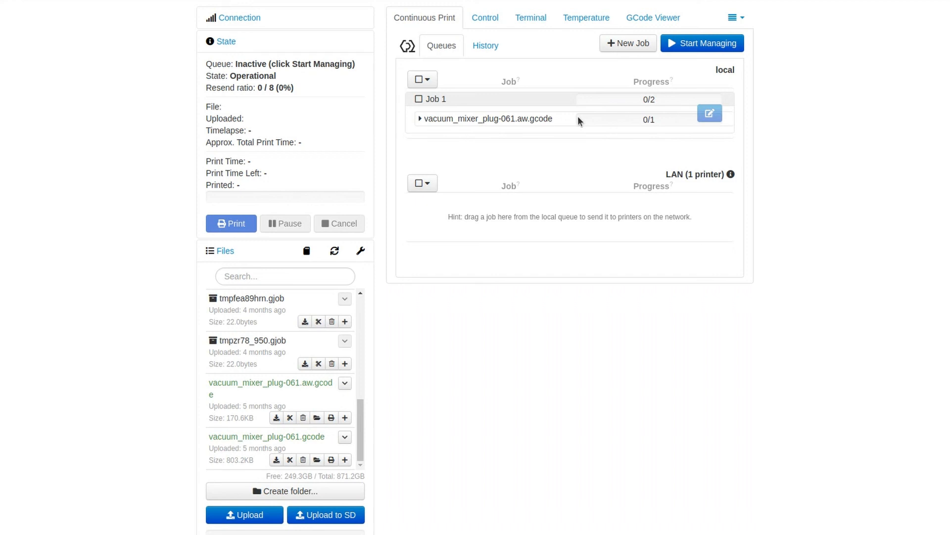
Step: Expand vacuum_mixer_plug-061.aw.gcode's details and highlight its full file path
click(419, 118)
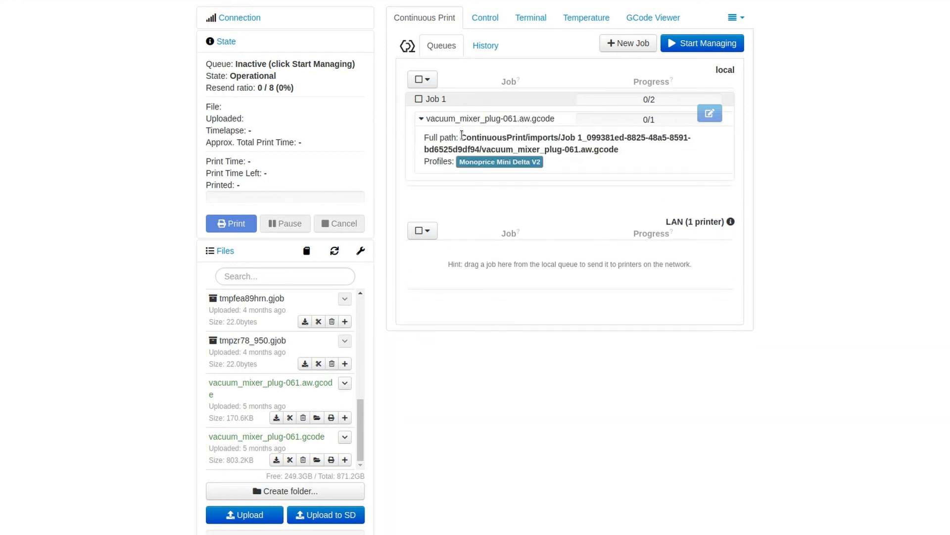
drag(460, 137, 618, 150)
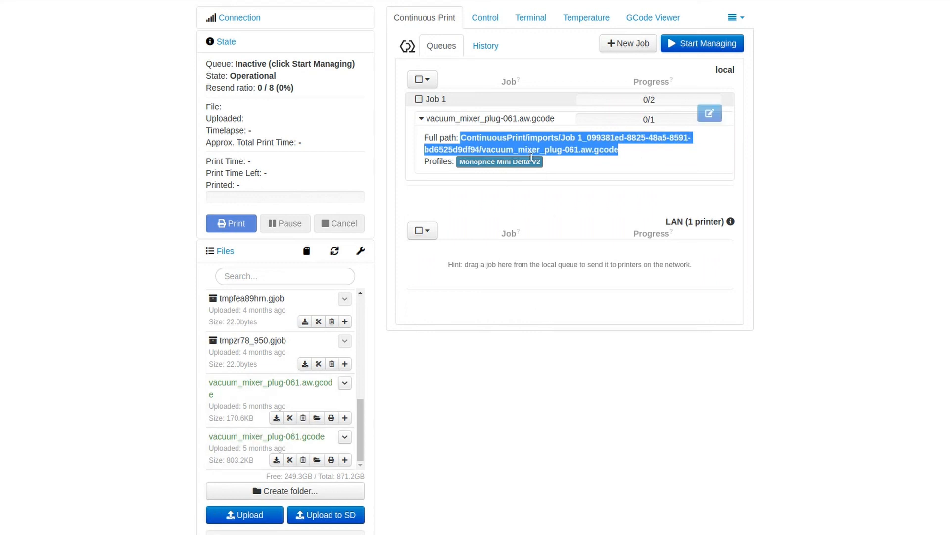
double_click(545, 138)
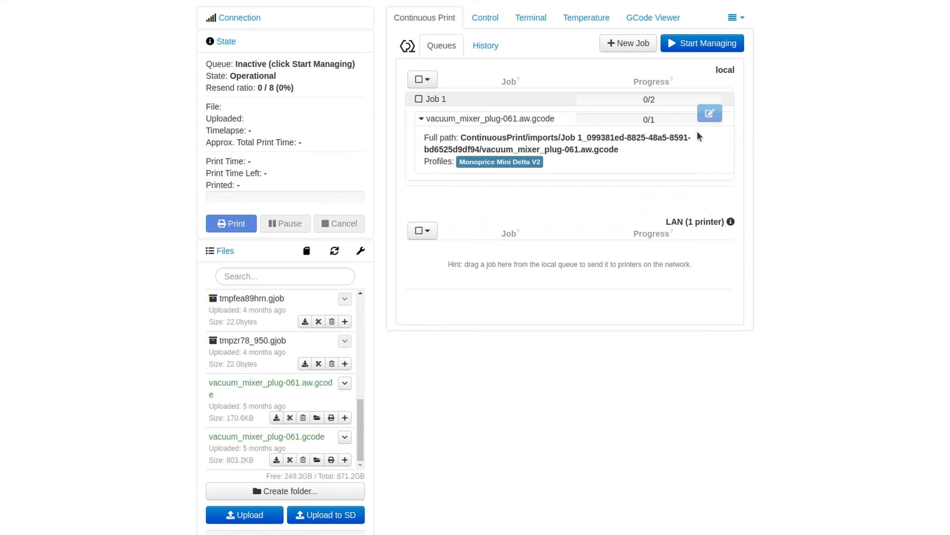
mouse_move(690, 161)
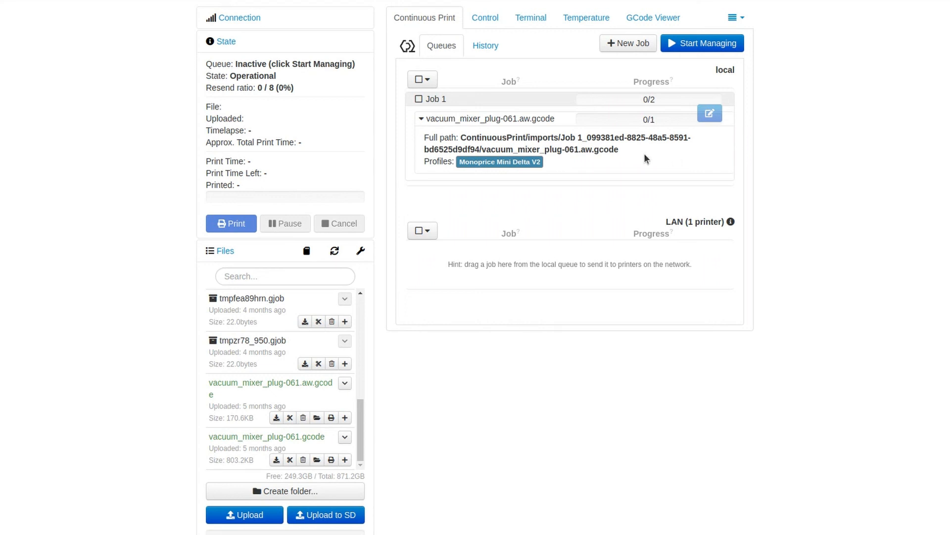
drag(460, 137, 618, 150)
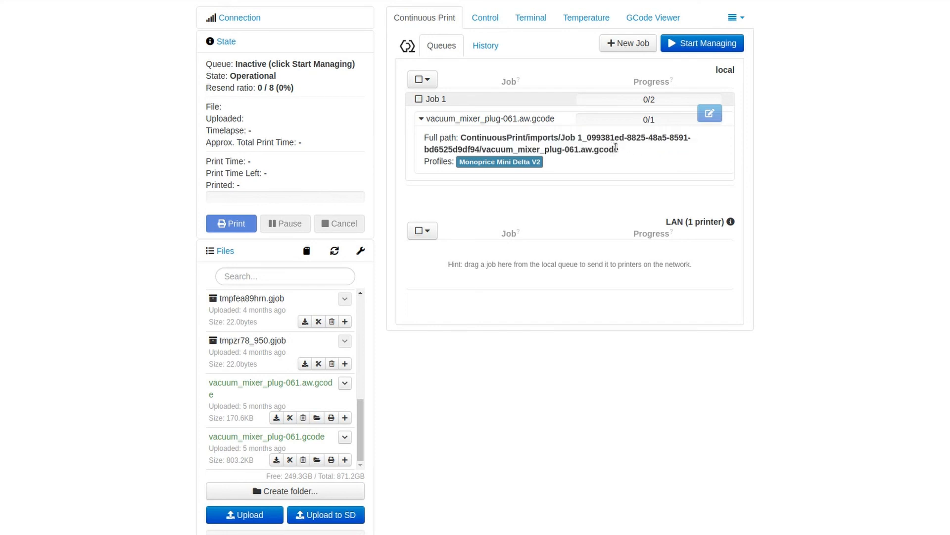
mouse_move(604, 149)
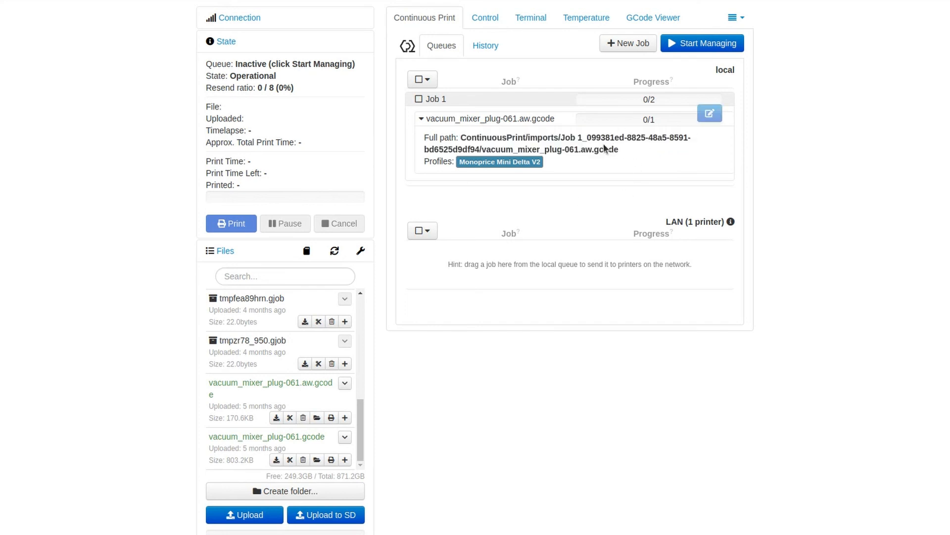